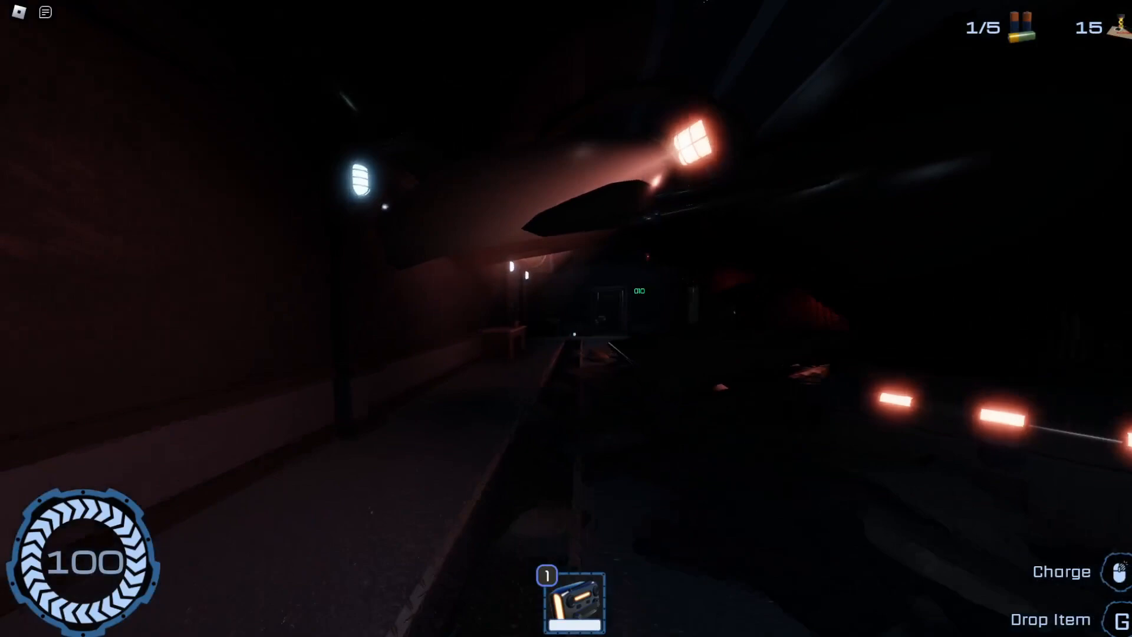
{"action": "mouse_move", "coordinate": [566, 319]}
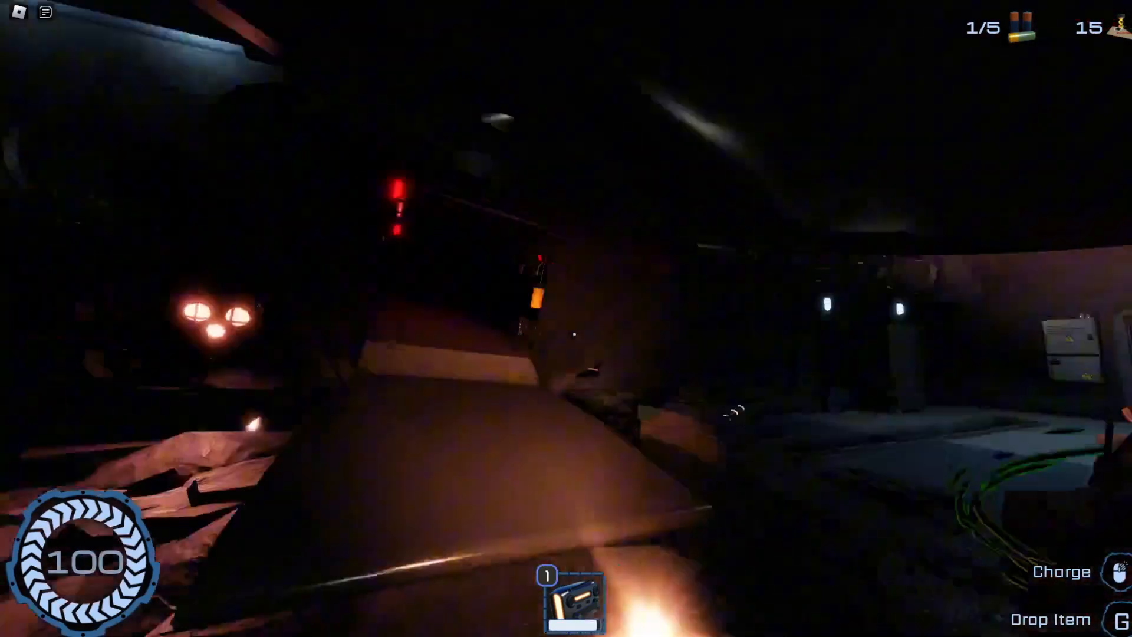